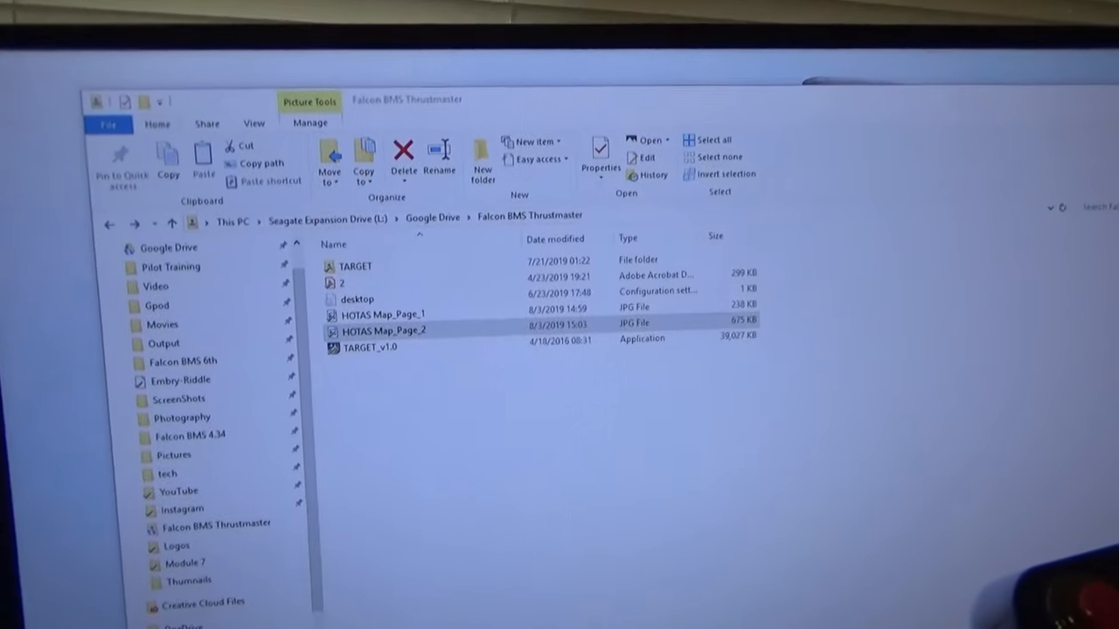
# Open HOTAS Map_Page_2.jpg from the Falcon BMS Thrustmaster folder in Photos.
pyautogui.doubleClick(380, 330)
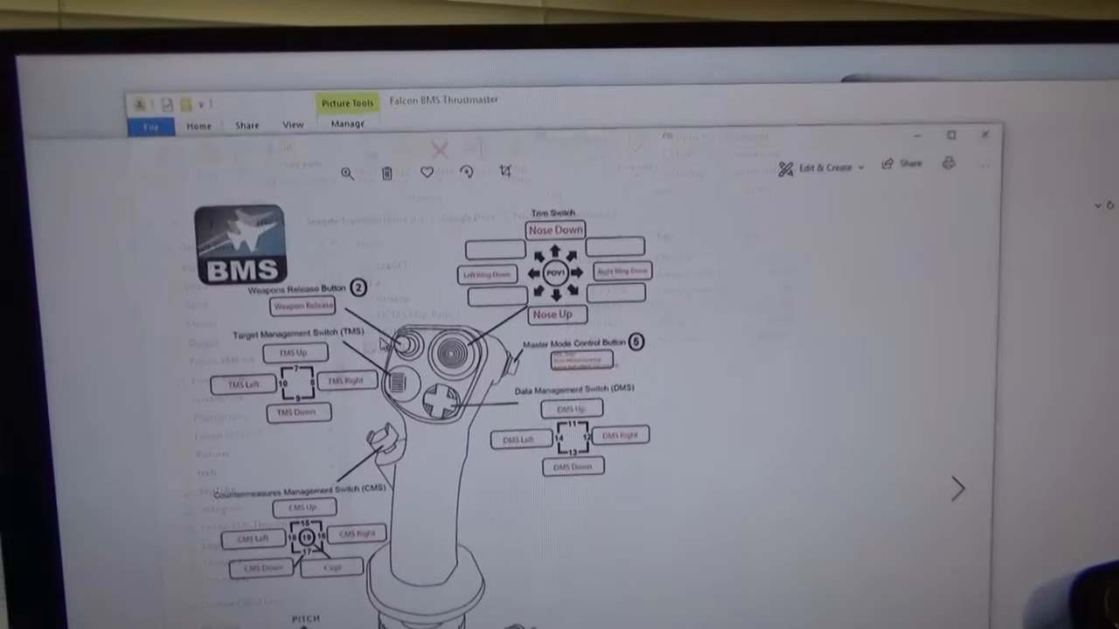